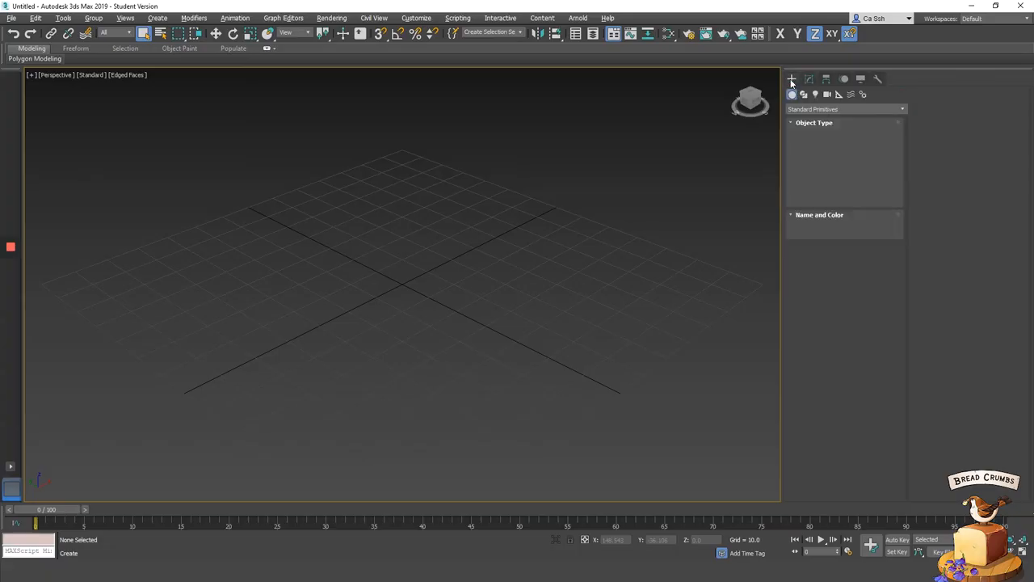
# - Create a flat square box at the grid centre and bring up its modifier list
pyautogui.click(791, 77)
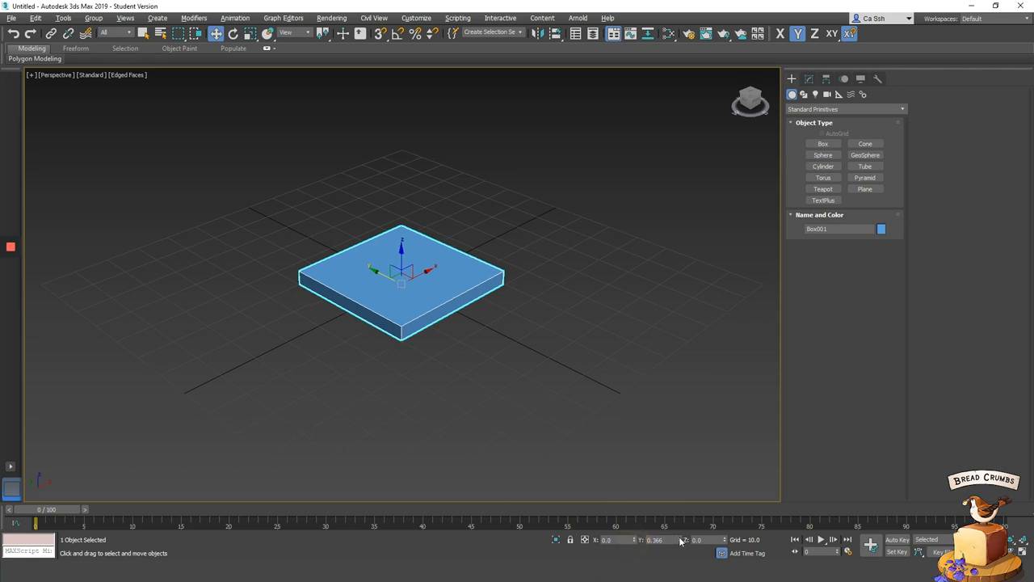
pyautogui.click(811, 77)
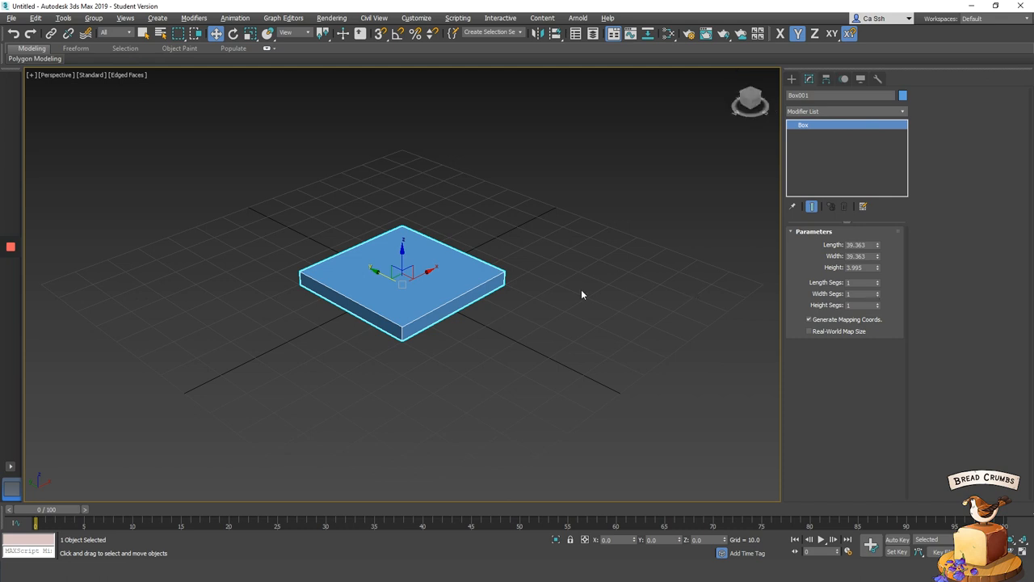
pyautogui.click(844, 110)
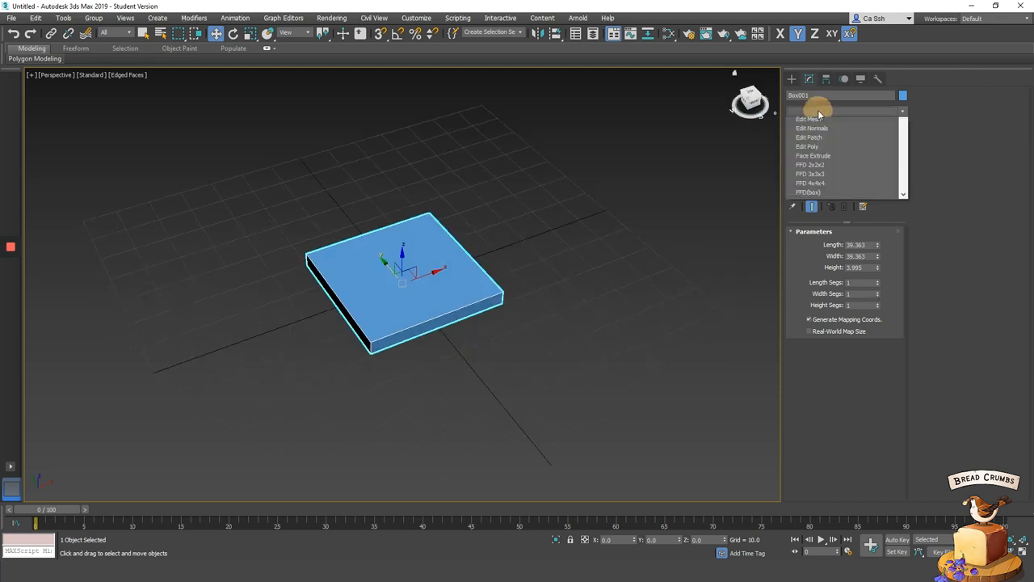
# - Add an Edit Poly modifier to the box and recolour it purple
pyautogui.click(843, 112)
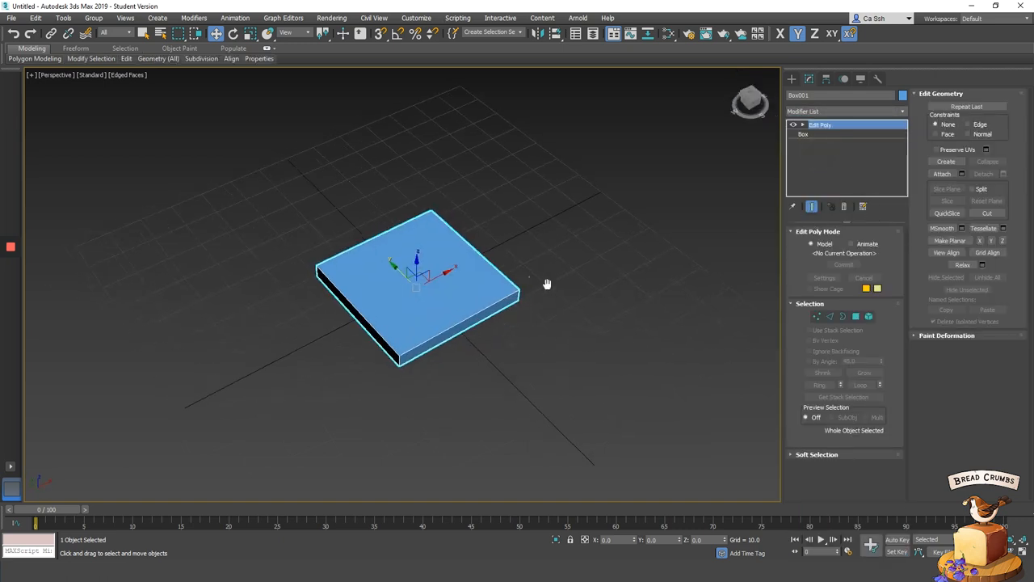
pyautogui.click(902, 94)
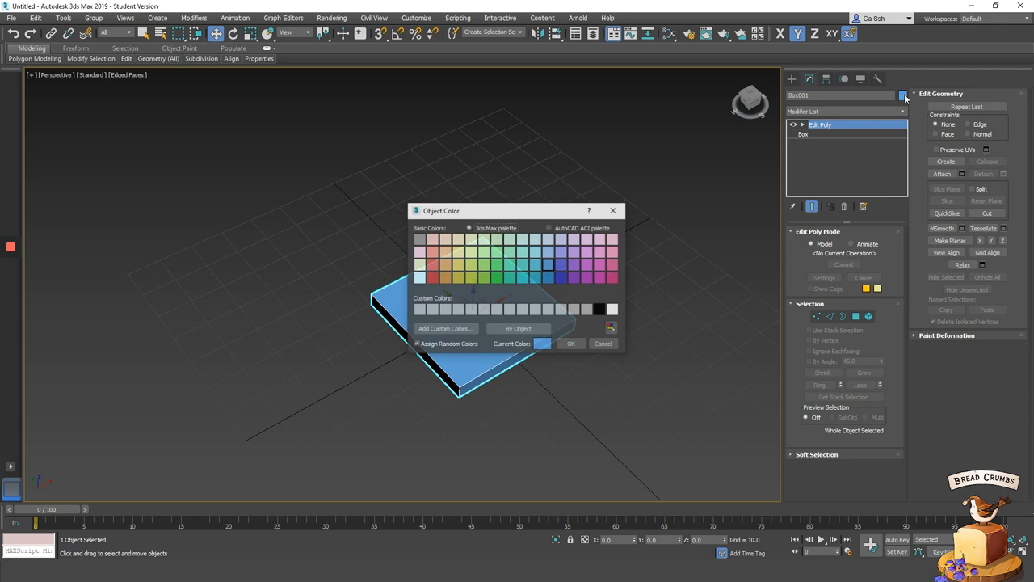
pyautogui.click(570, 343)
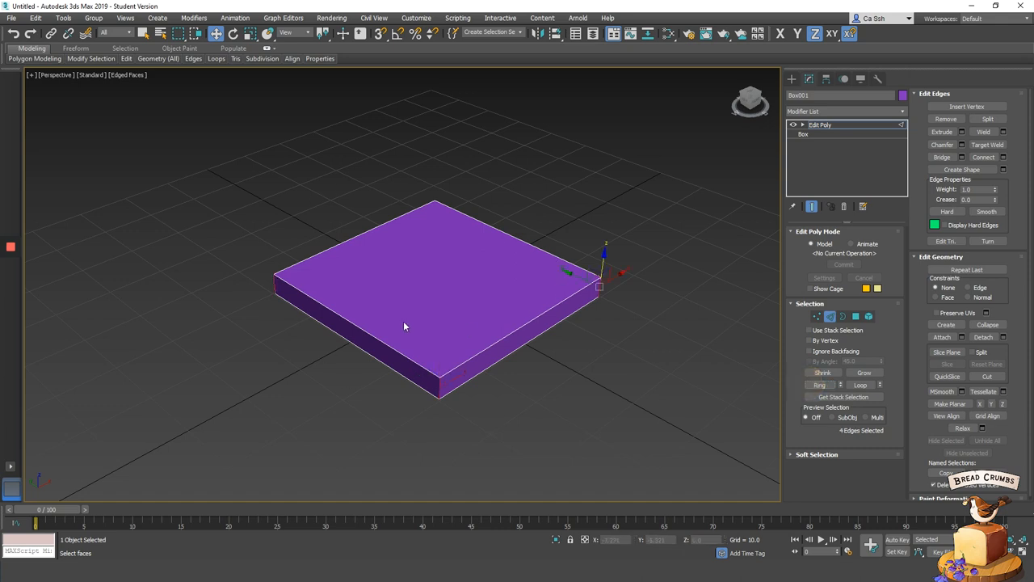
# - Chamfer the box's outer edges round and start cutting edges across its top
pyautogui.click(940, 146)
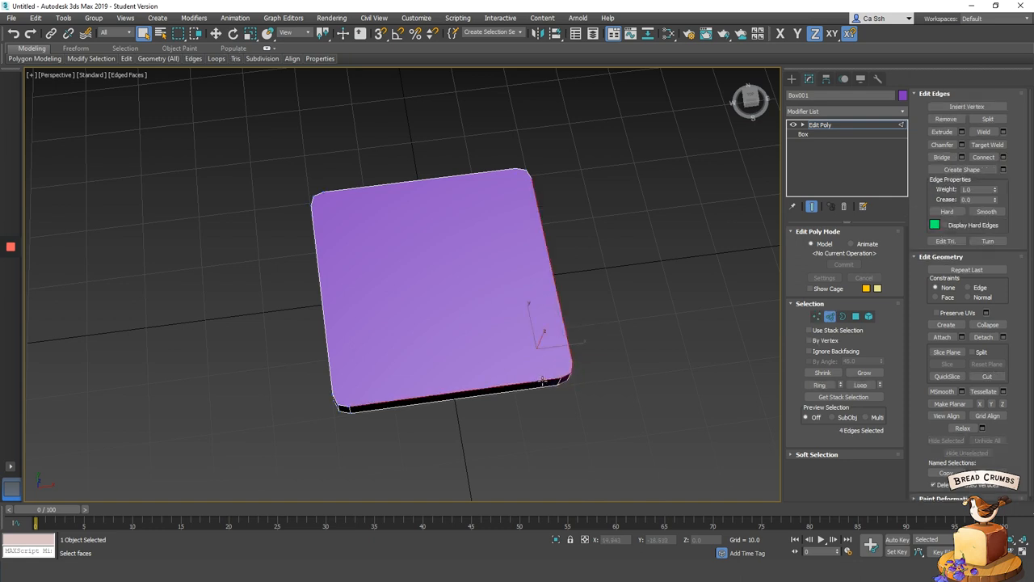
pyautogui.click(336, 381)
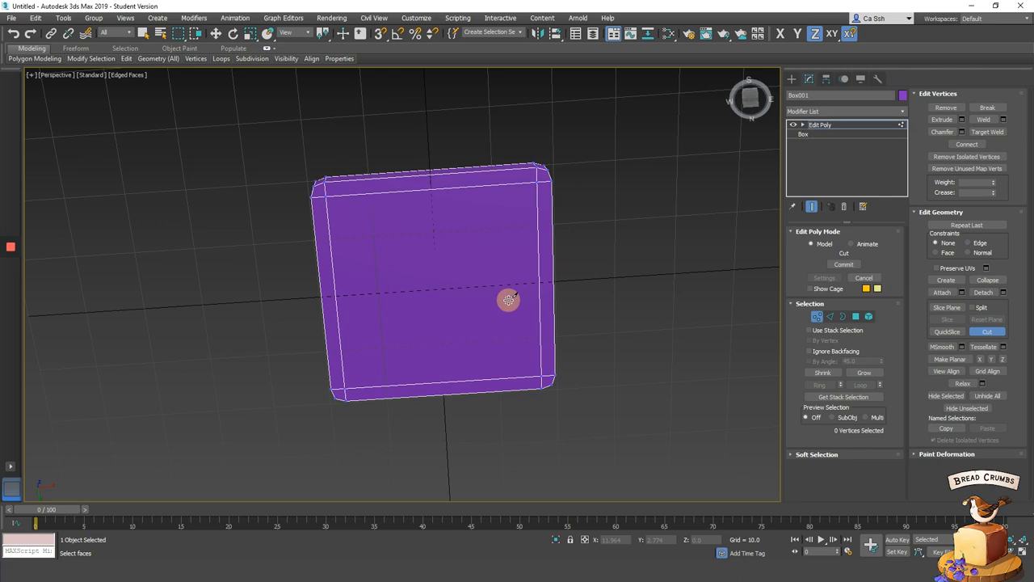
# - Cut edges across the top face to form a centre octagon, then work in Polygon mode
pyautogui.moveTo(508, 299); pyautogui.dragTo(569, 420)
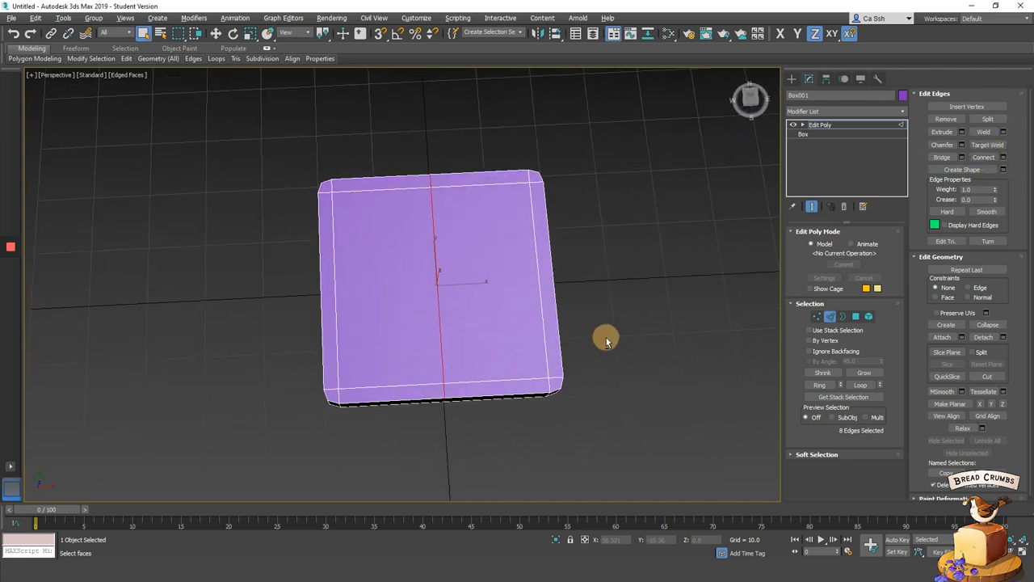
pyautogui.click(983, 157)
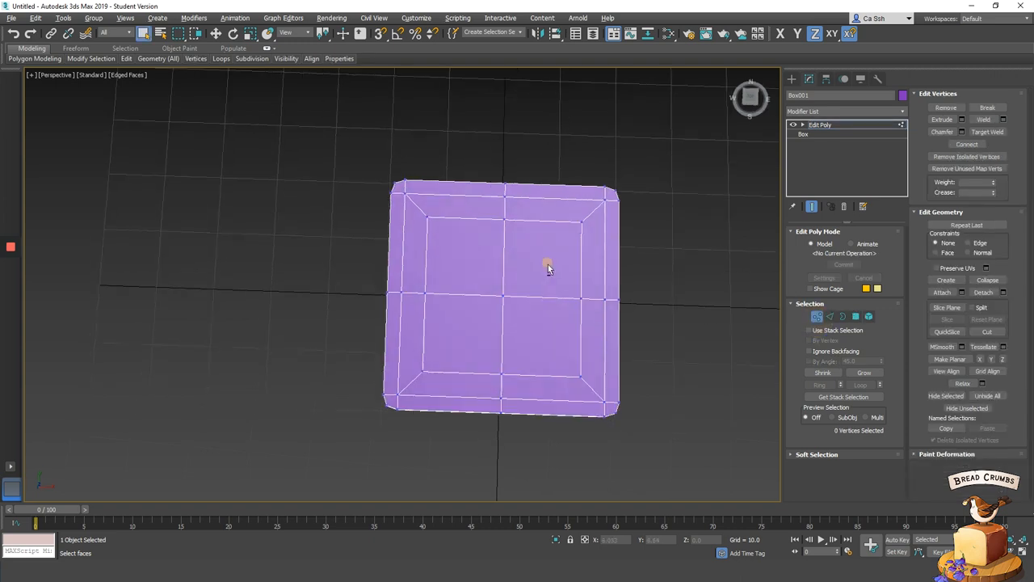
pyautogui.click(420, 226)
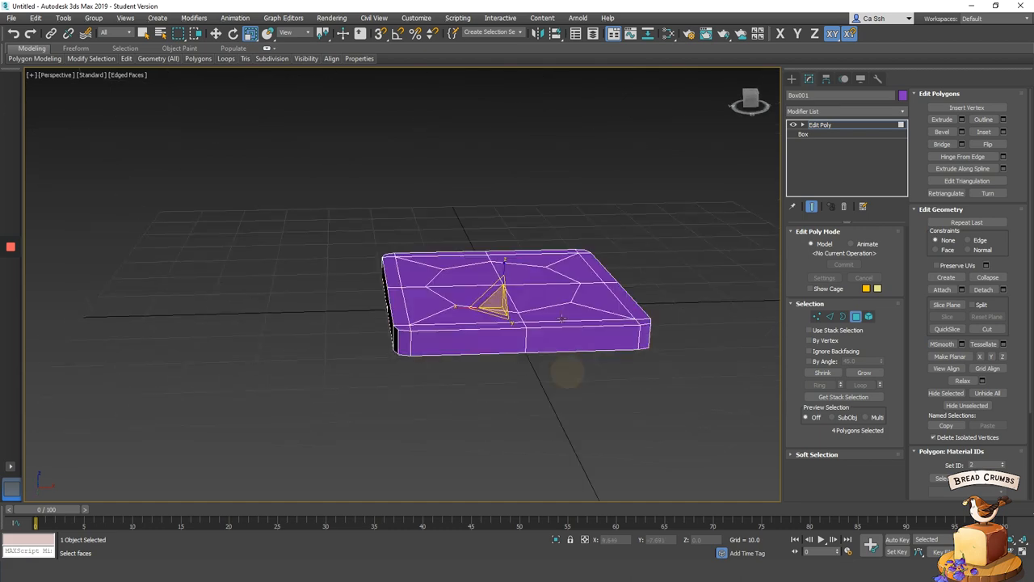
# - Extrude the centre octagon upward and scale its top inward into a tall tapered cone
pyautogui.click(491, 271)
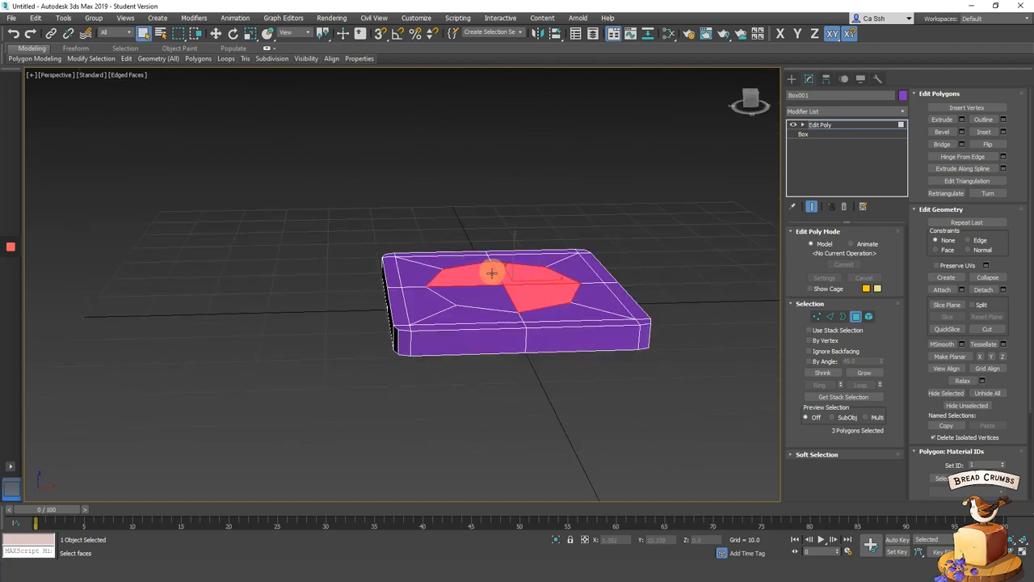
pyautogui.click(942, 119)
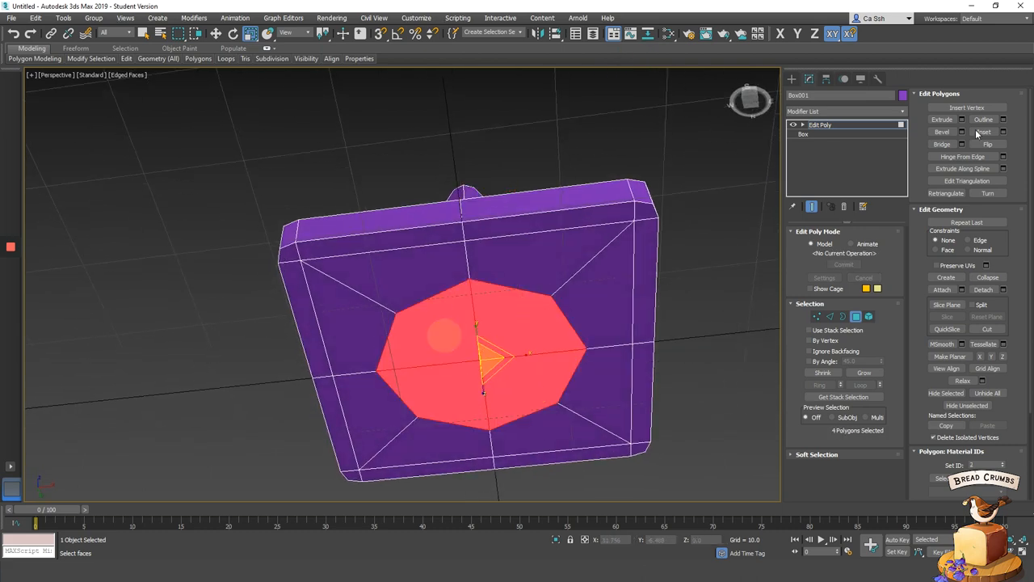
pyautogui.click(942, 119)
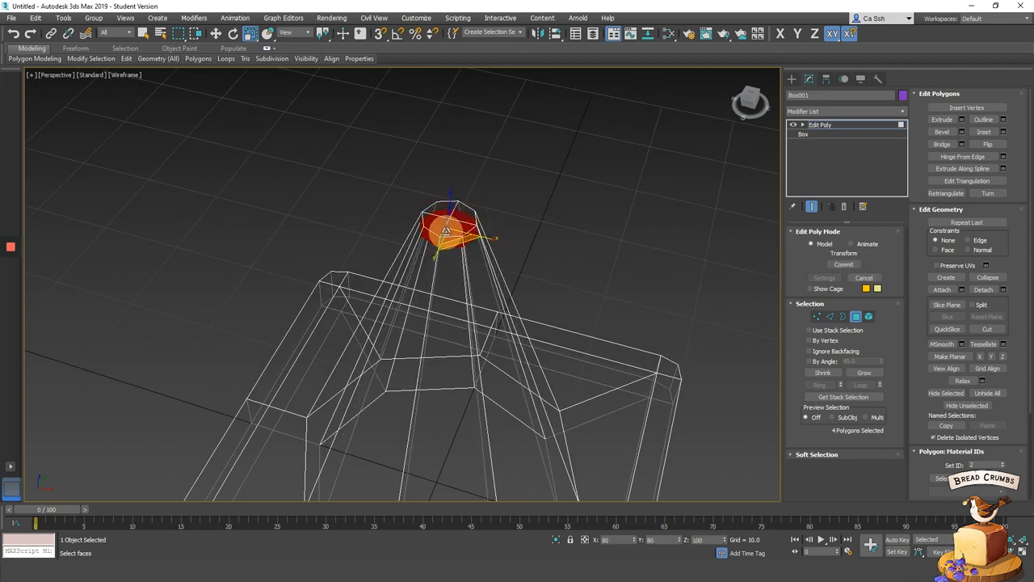
pyautogui.moveTo(446, 242); pyautogui.dragTo(444, 226)
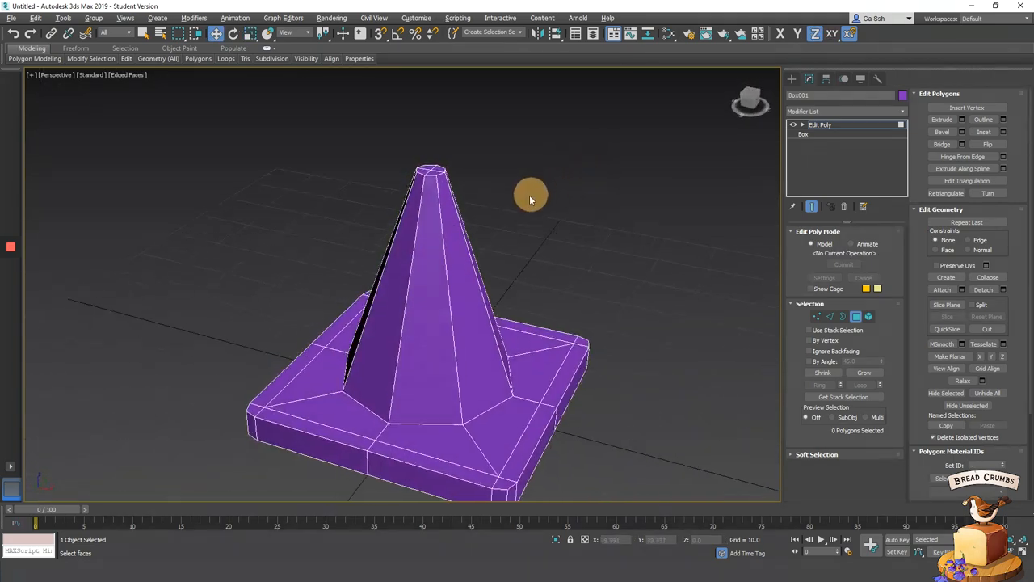
# - Add TurboSmooth and adjust supporting edges so the cone becomes rounded on its square base
pyautogui.click(840, 112)
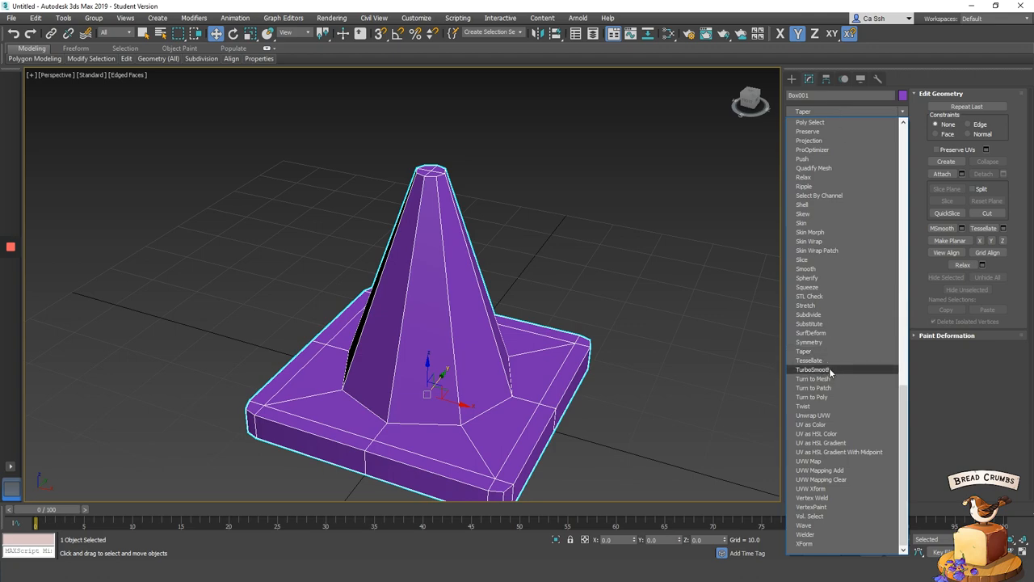
pyautogui.click(815, 369)
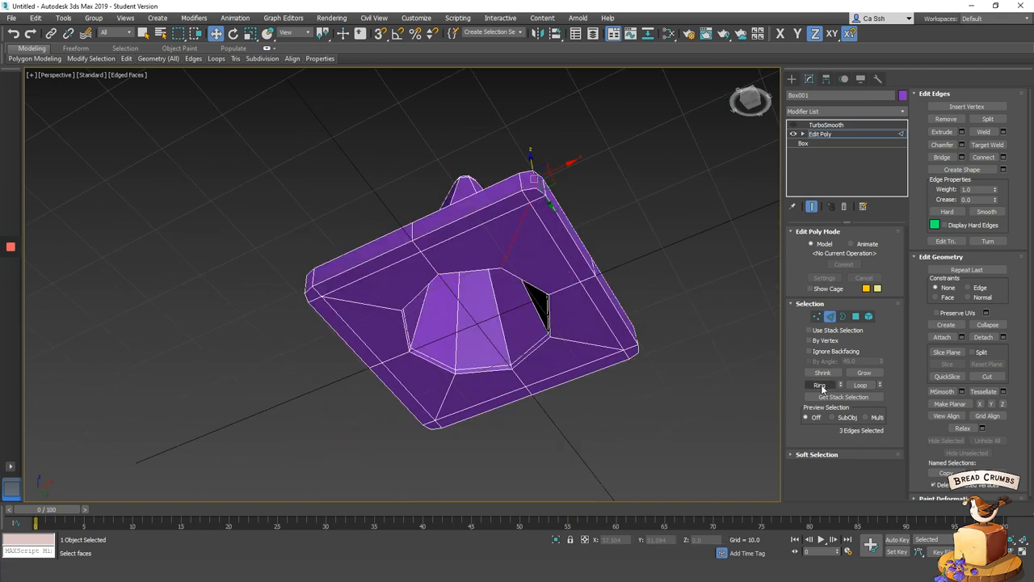
pyautogui.click(817, 384)
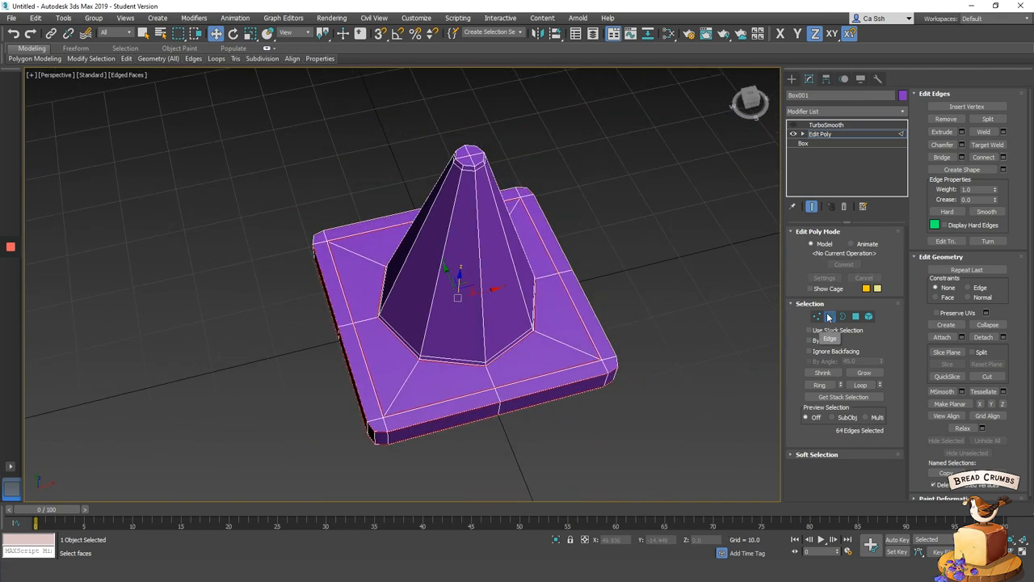
pyautogui.click(826, 124)
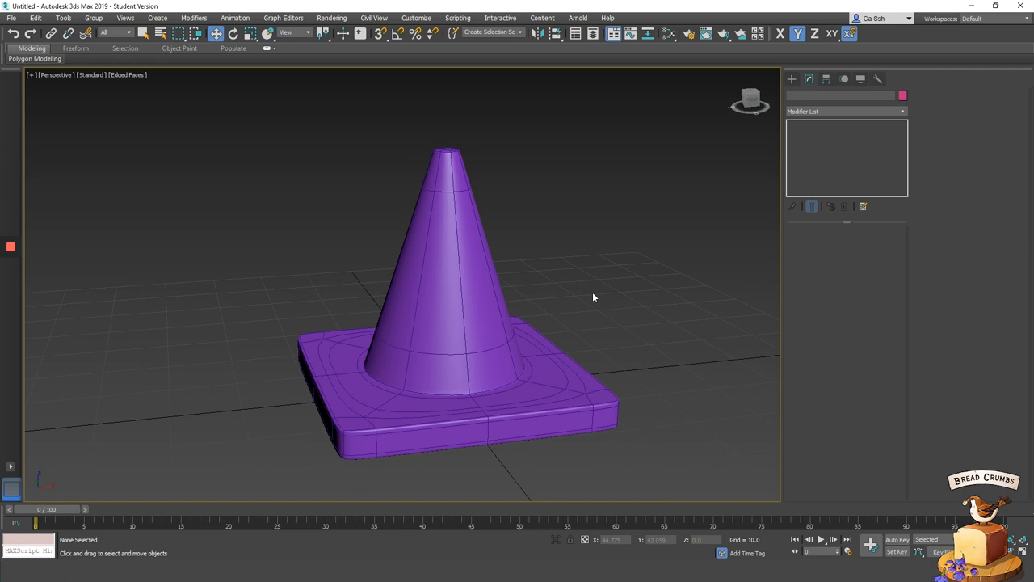
pyautogui.moveTo(671, 34)
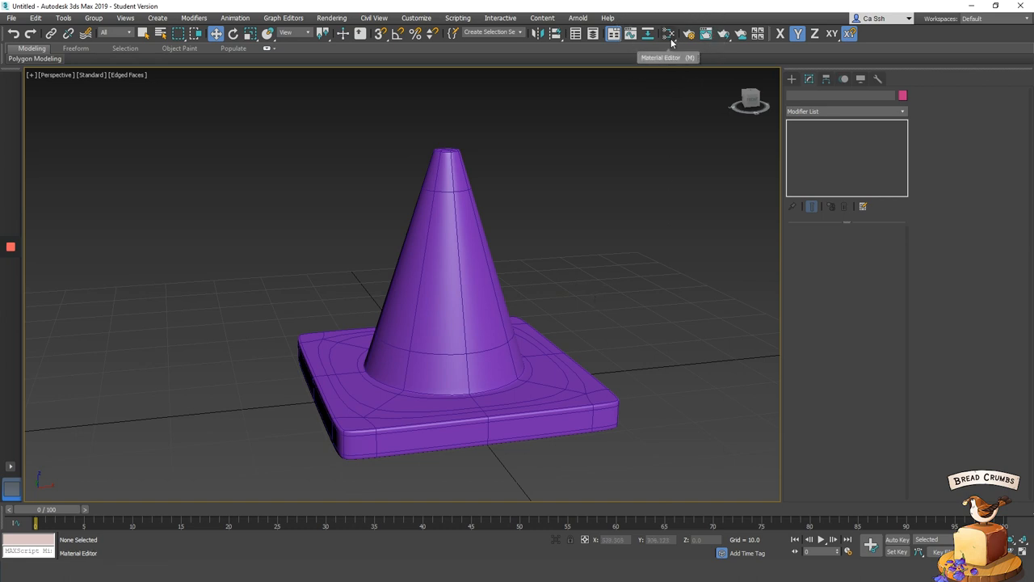
# - Assign a physical material in Advanced mode with an orange base colour
pyautogui.click(671, 33)
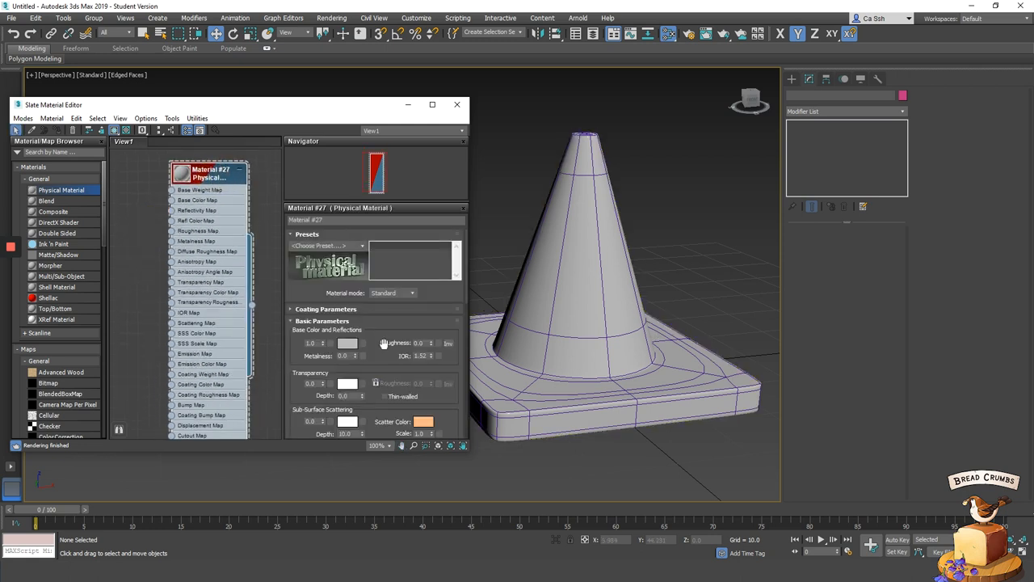
pyautogui.click(392, 293)
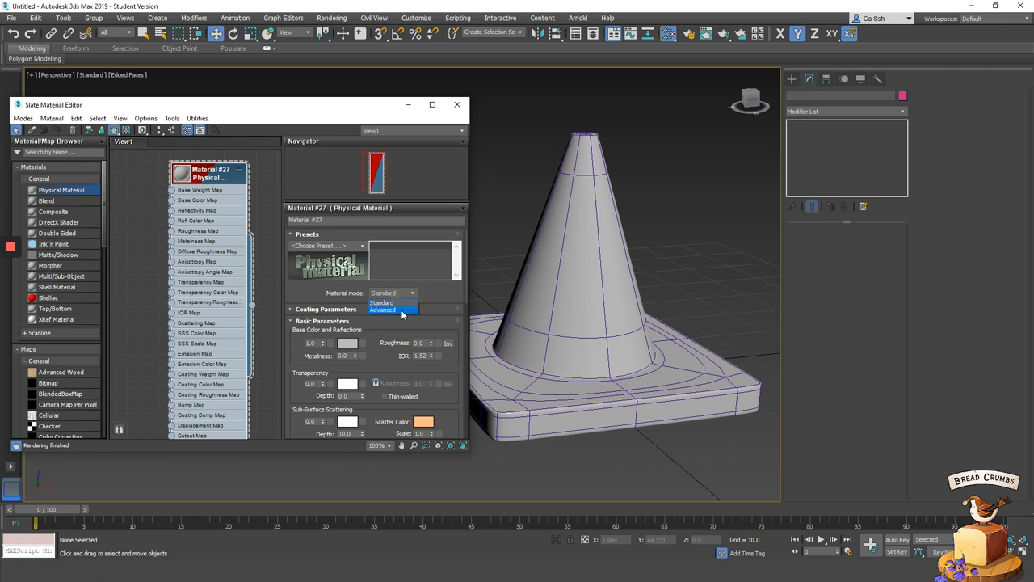
pyautogui.click(385, 310)
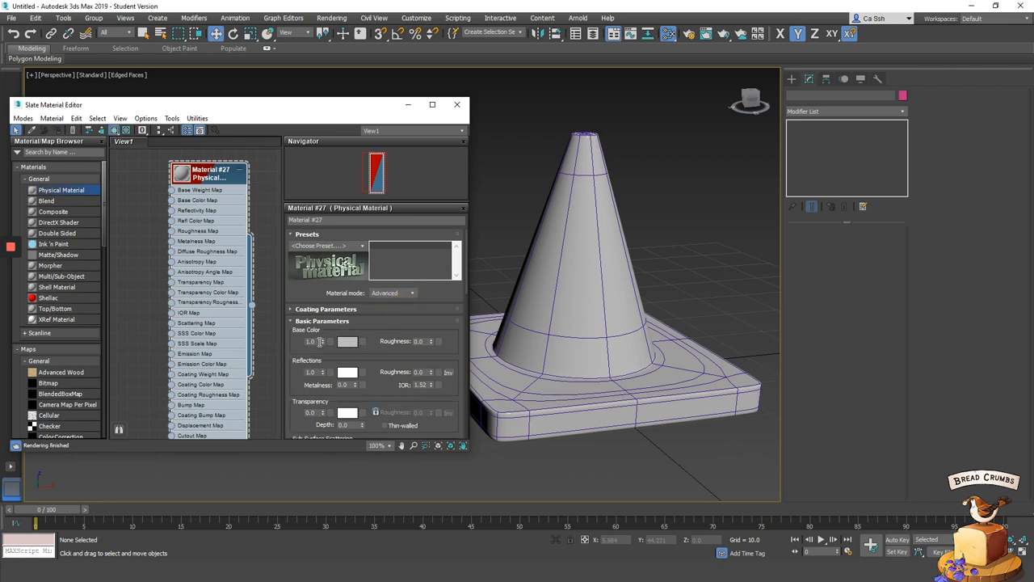
pyautogui.click(347, 341)
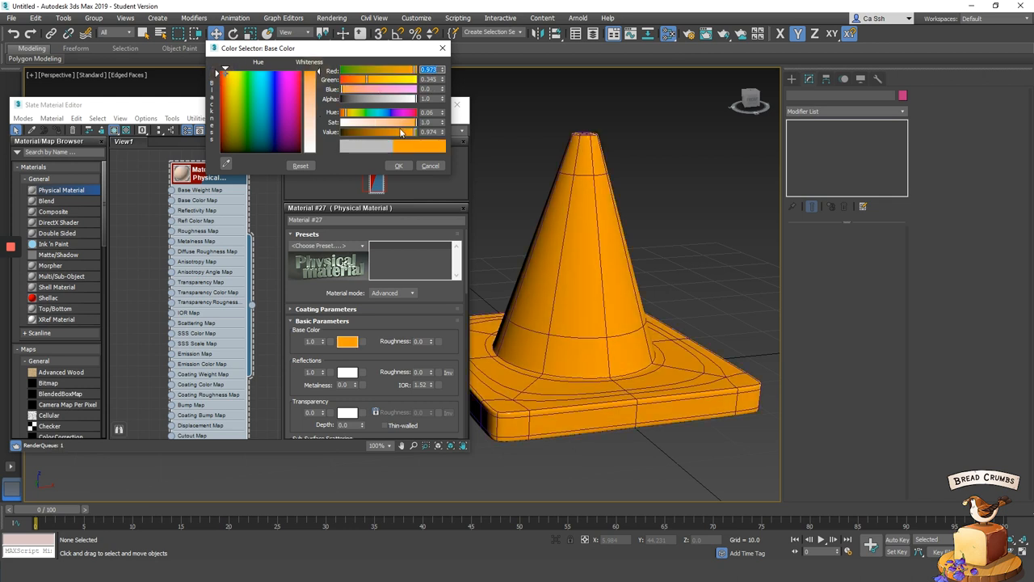
pyautogui.click(397, 165)
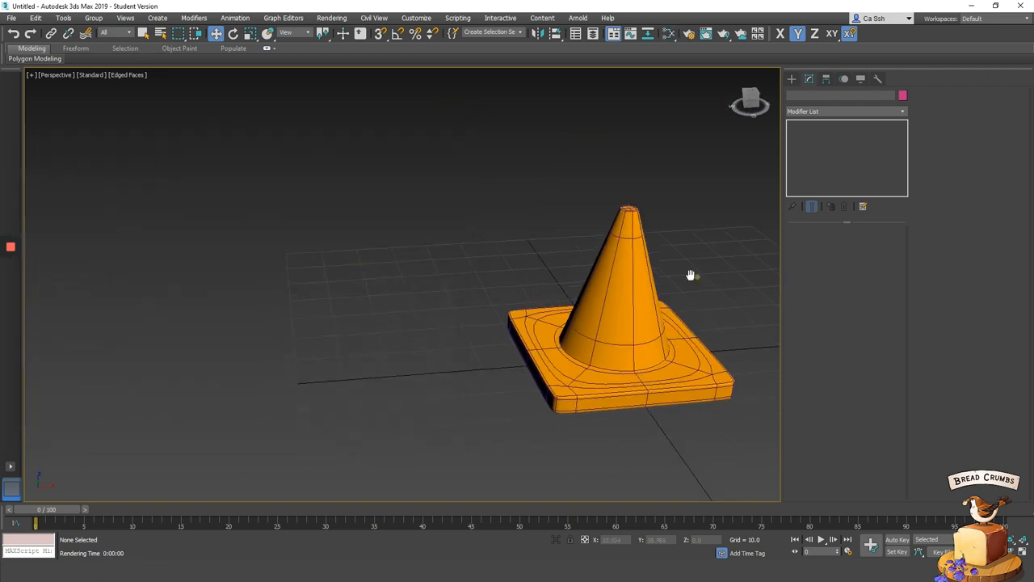
pyautogui.click(704, 32)
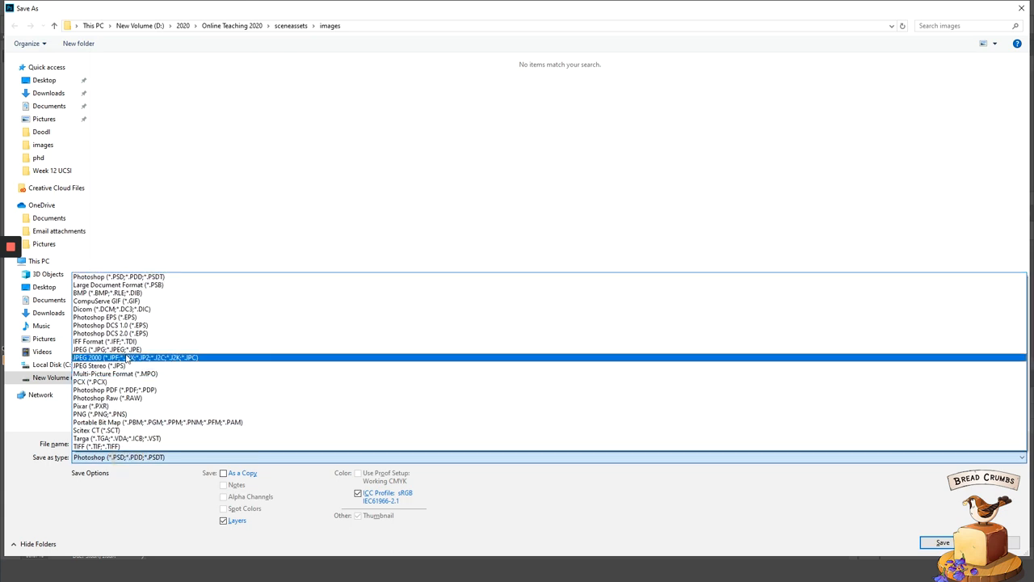
# - Save the striped image as a JPEG into the images folder
pyautogui.click(107, 349)
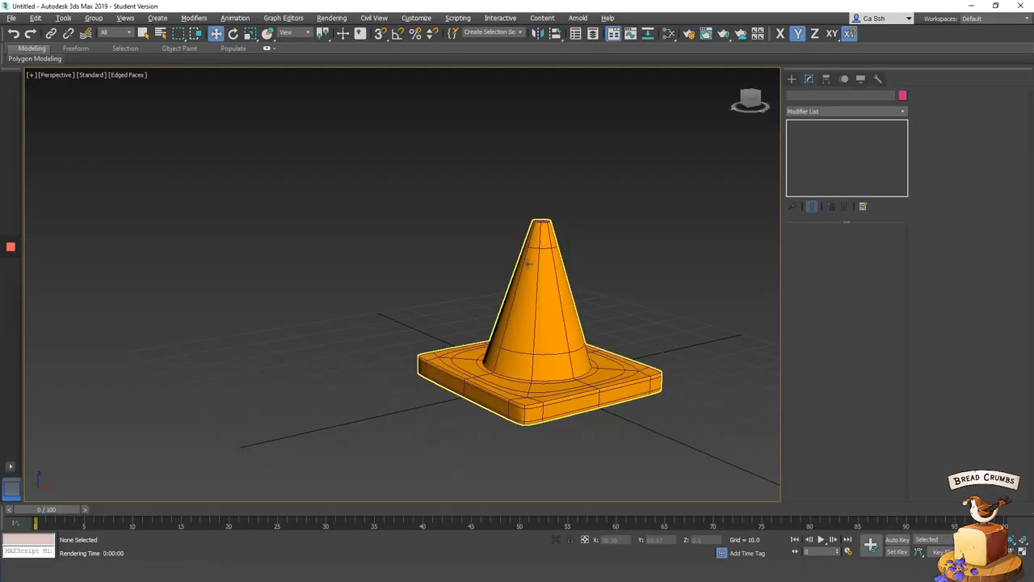
# - Load the striped Cone image as a Bitmap map on the material's Base Color
pyautogui.click(667, 32)
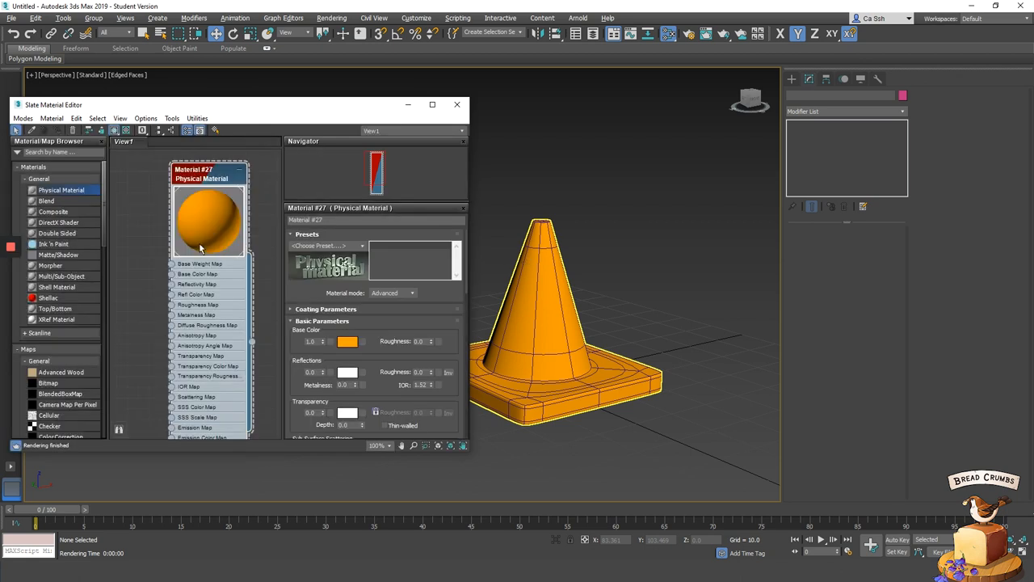
pyautogui.scroll(-3)
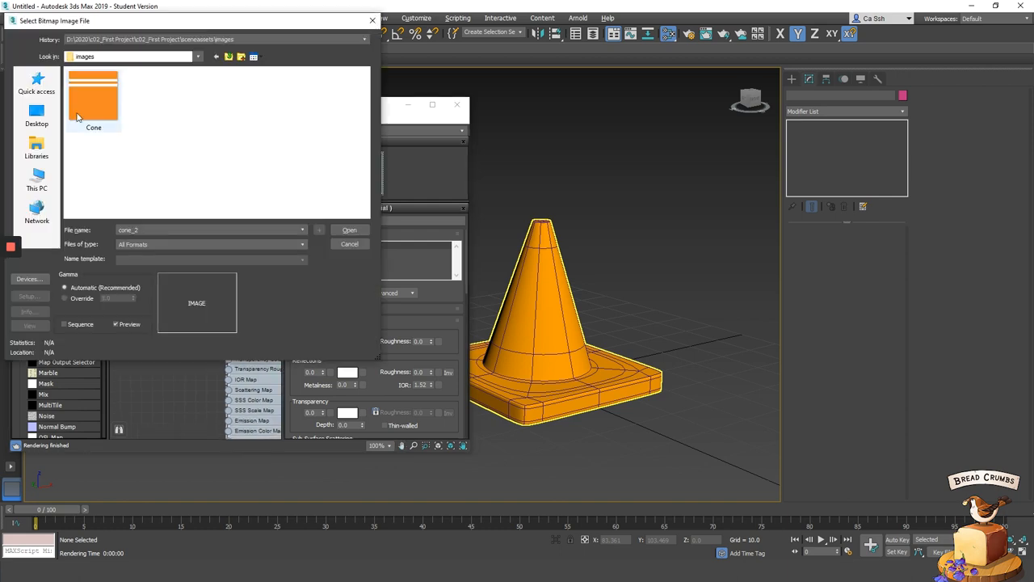
pyautogui.click(349, 229)
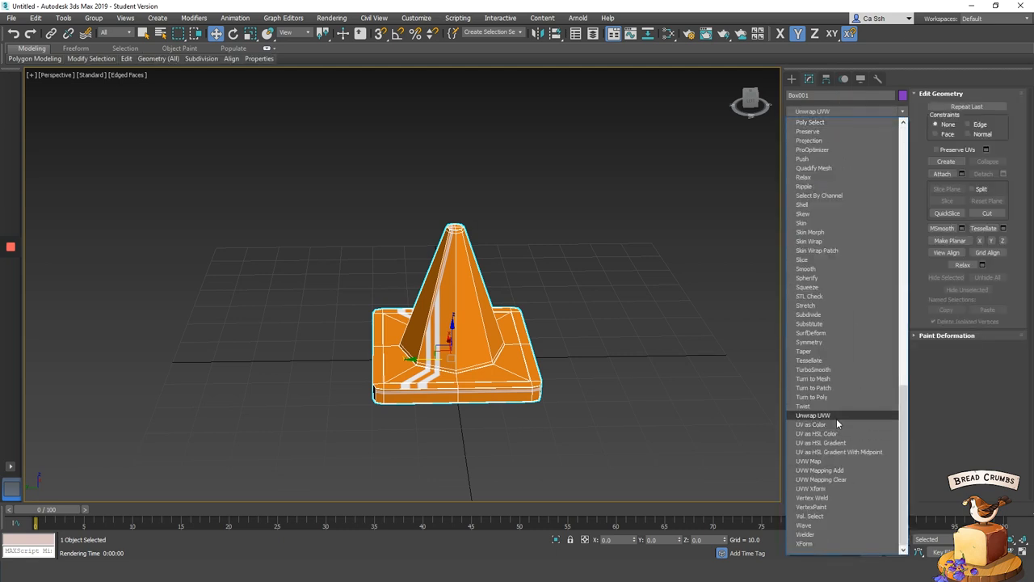
# - Insert an Unwrap UVW modifier between Edit Poly and TurboSmooth in the stack
pyautogui.click(811, 414)
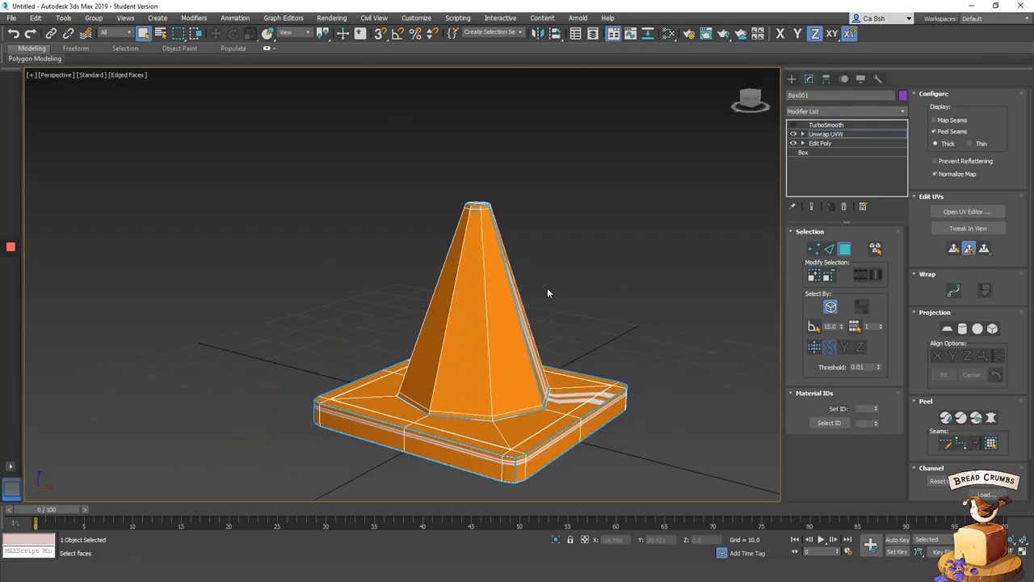
# - Show the Cone texture in Edit UVWs, project the side faces cylindrically and fit their UVs over the white stripes
pyautogui.click(966, 210)
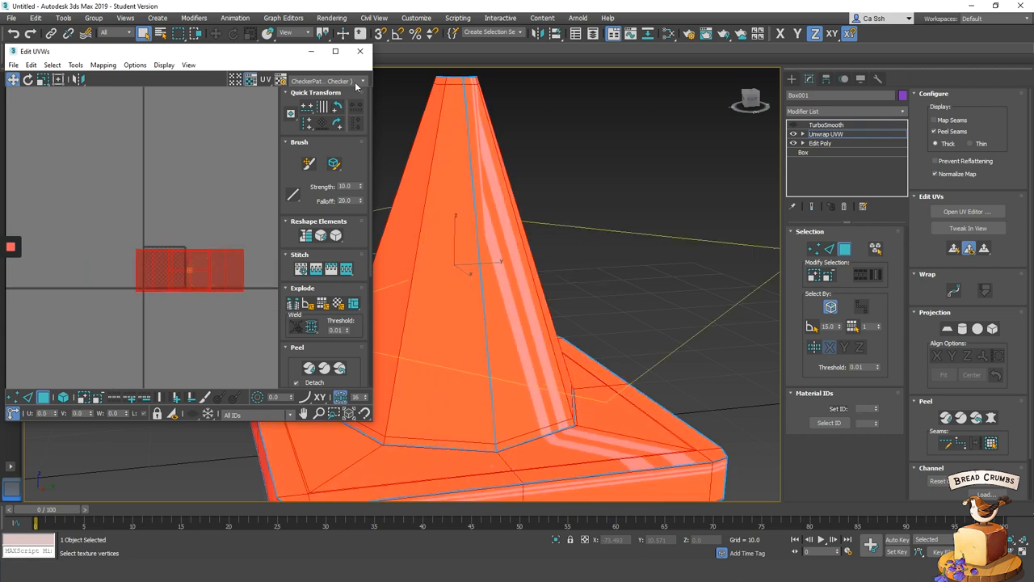
pyautogui.click(362, 81)
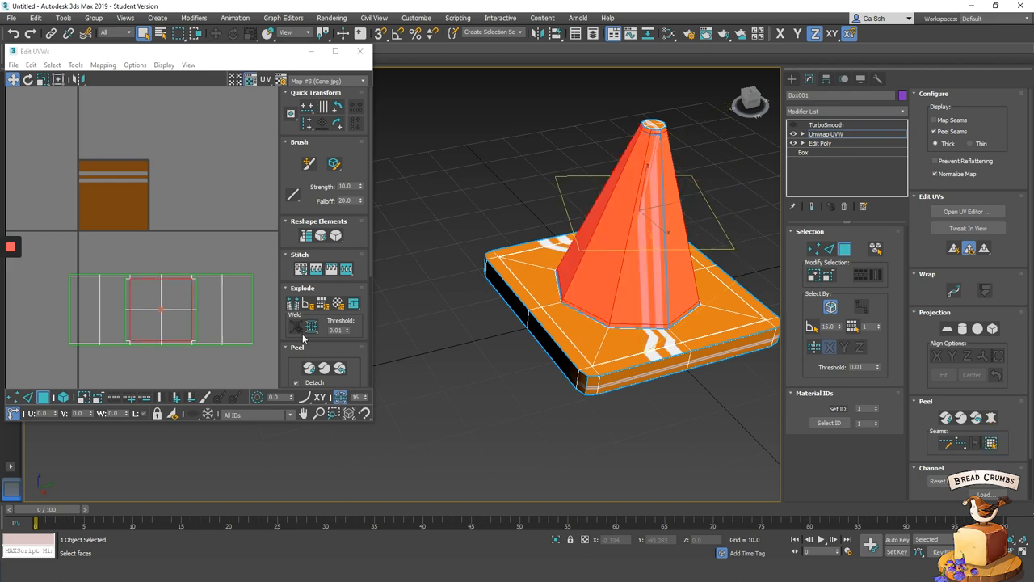
pyautogui.click(179, 323)
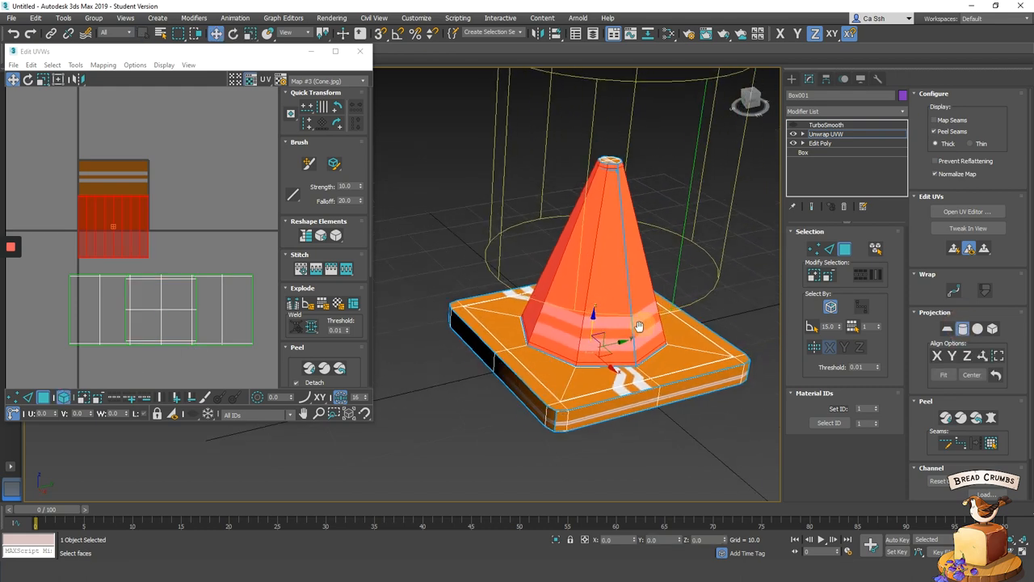
pyautogui.moveTo(639, 326); pyautogui.dragTo(532, 206)
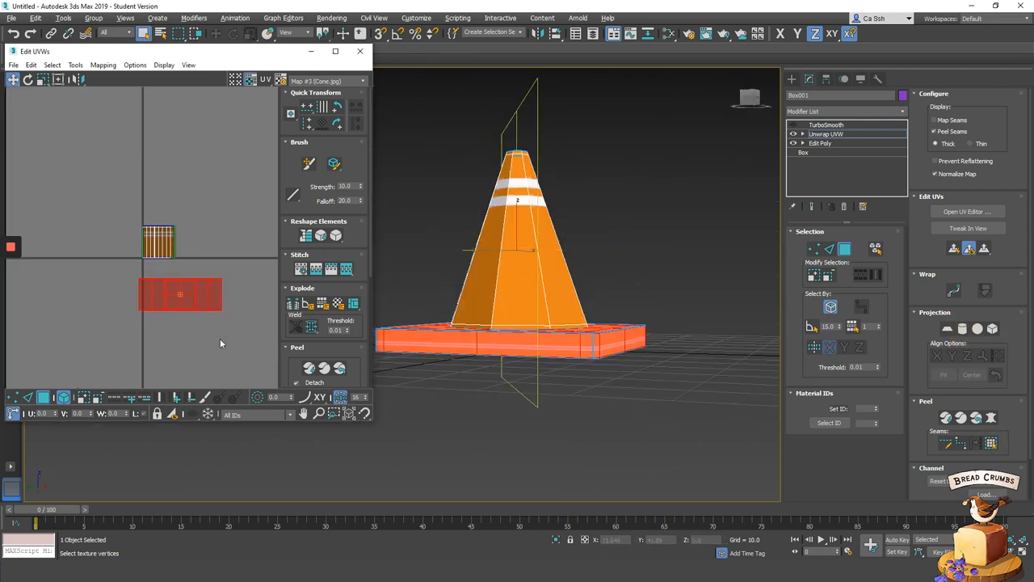
# - Apply Flatten Mapping with default settings, packing the cone's UVs into islands over the striped texture
pyautogui.click(103, 64)
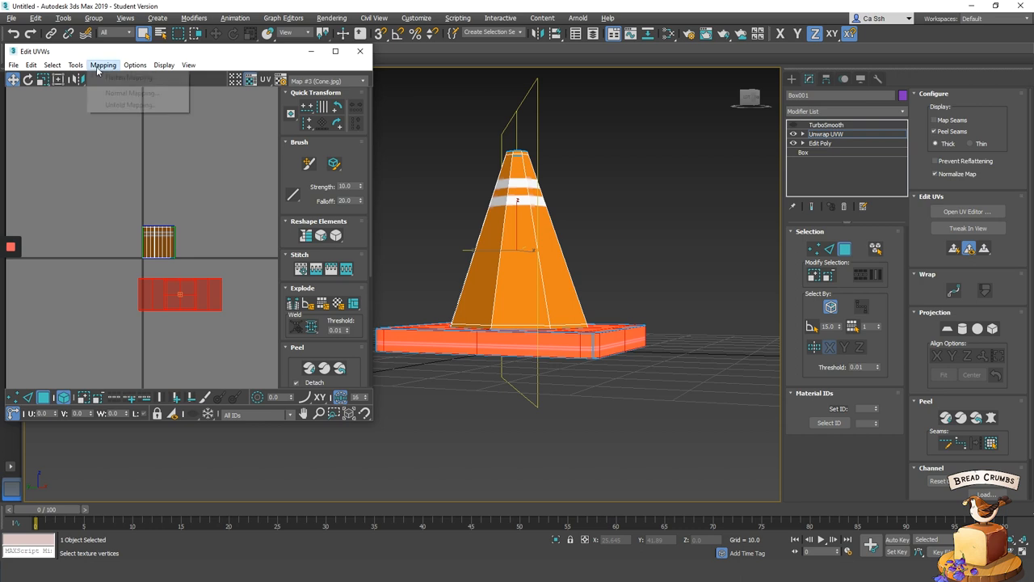
pyautogui.click(129, 77)
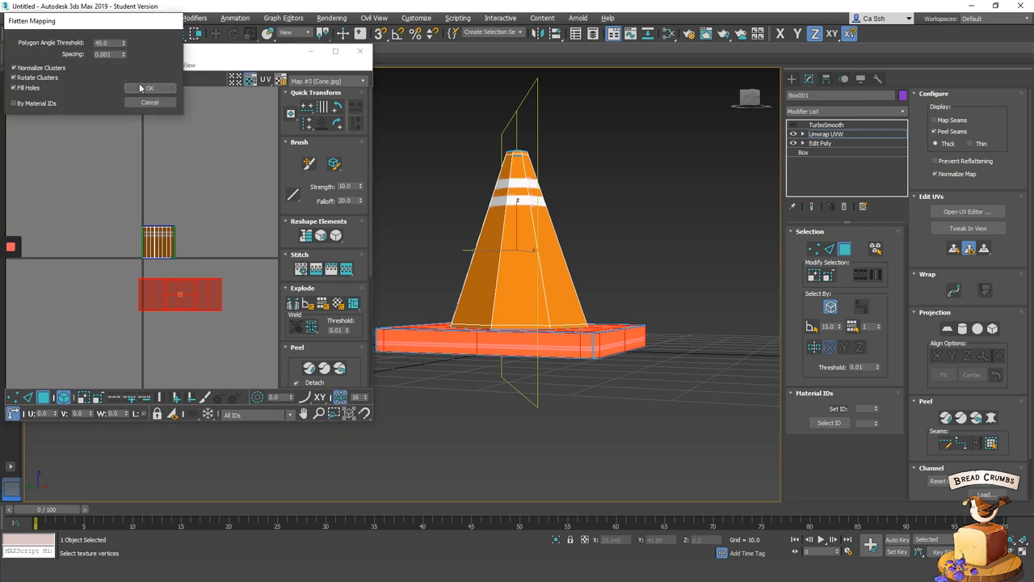
pyautogui.click(149, 88)
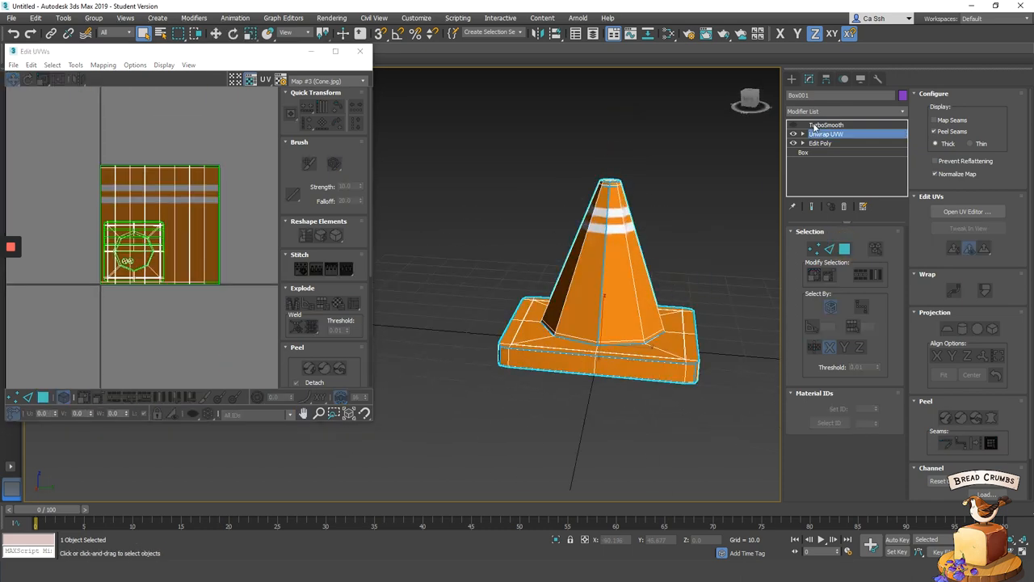
# - Close Edit UVWs, reopen it from the Unwrap UVW modifier and enable Show End Result for the smoothed cone
pyautogui.click(826, 124)
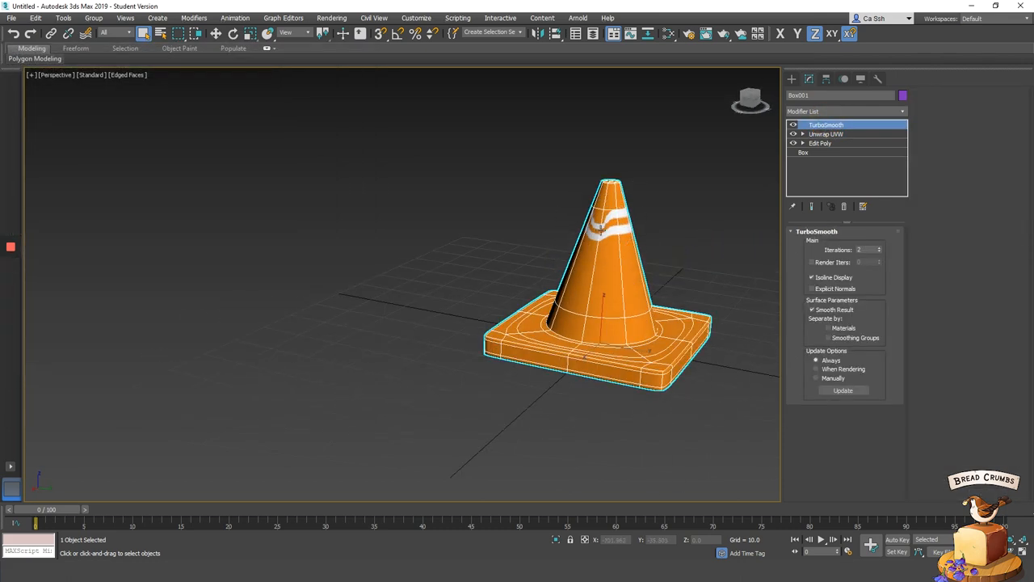
pyautogui.click(826, 132)
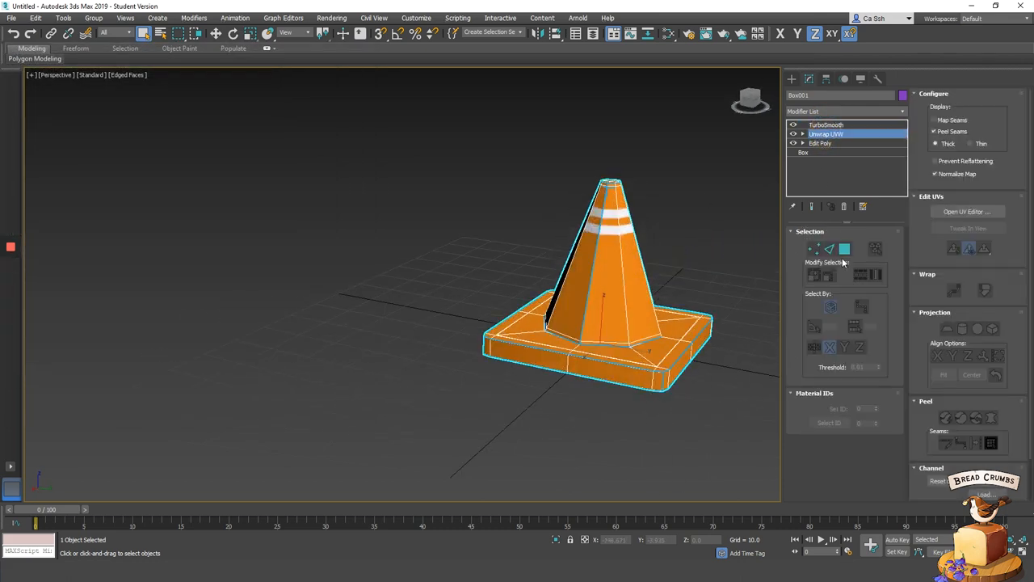
pyautogui.click(844, 248)
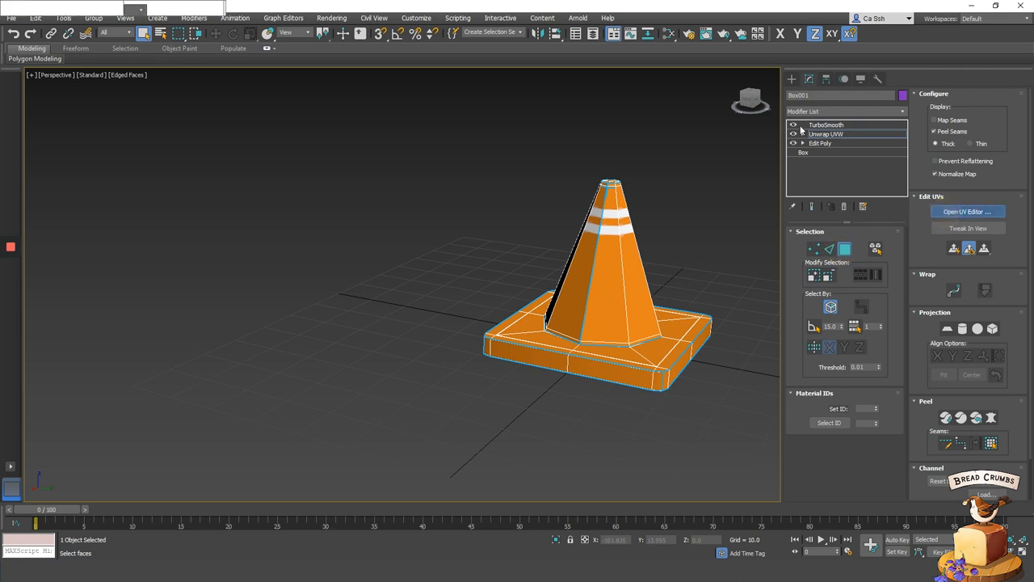
pyautogui.click(966, 210)
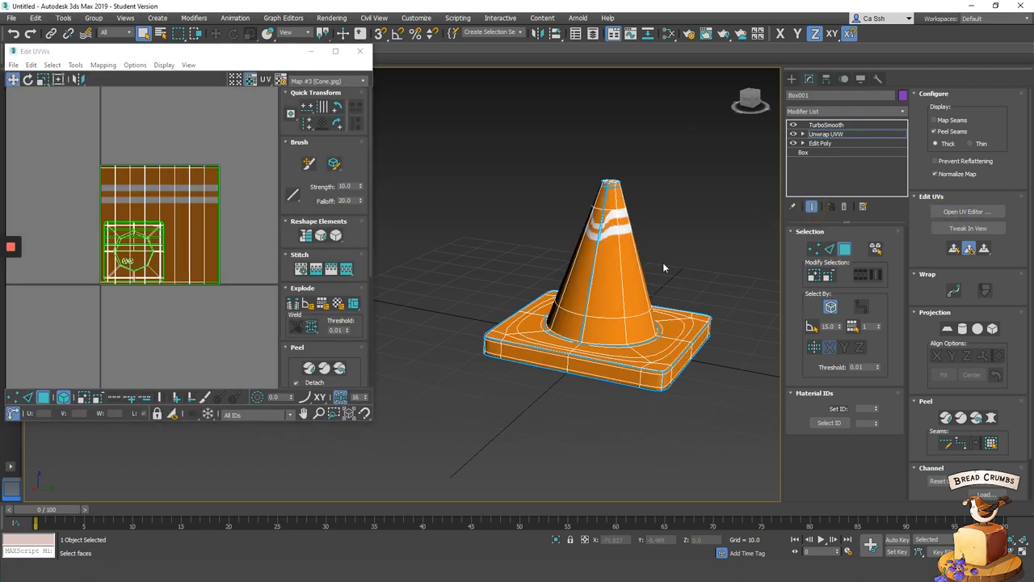